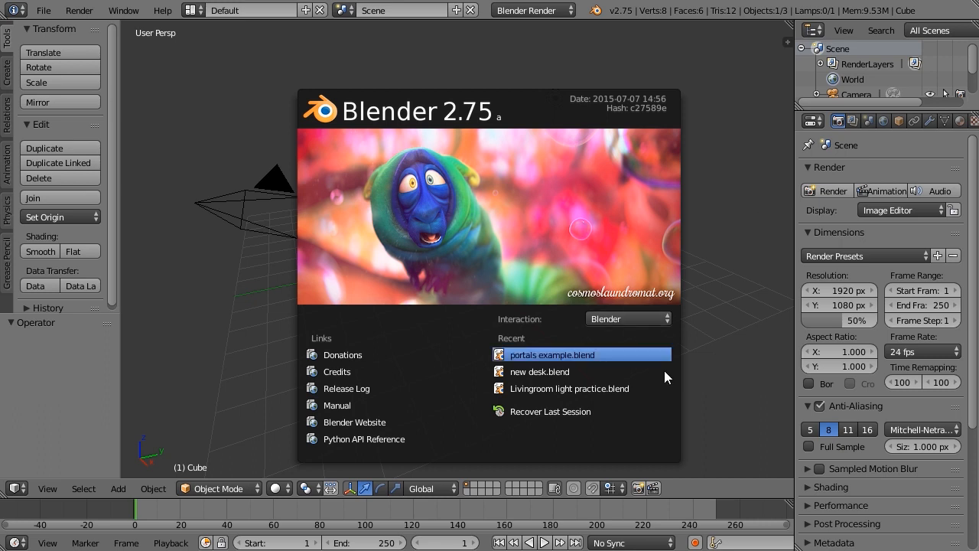
pyautogui.moveTo(591, 446)
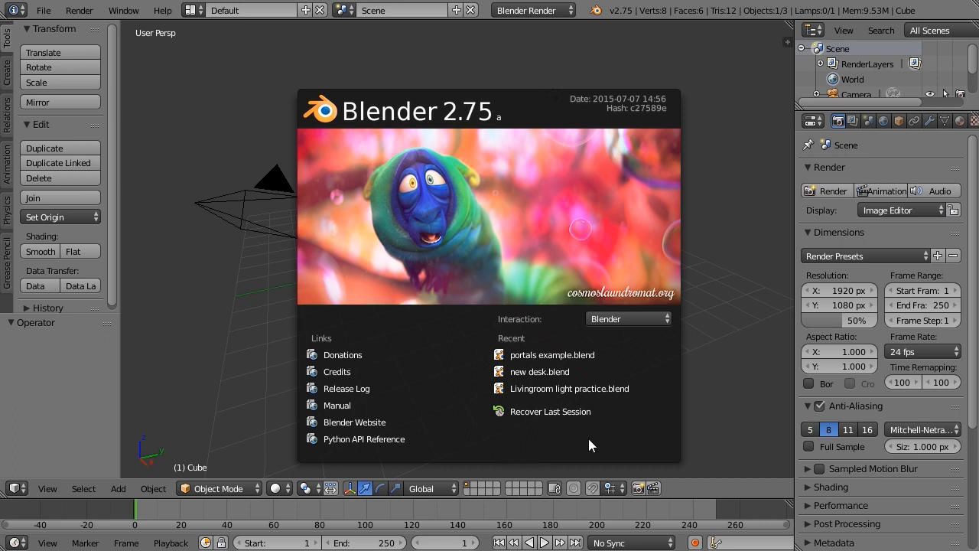
pyautogui.moveTo(569, 445)
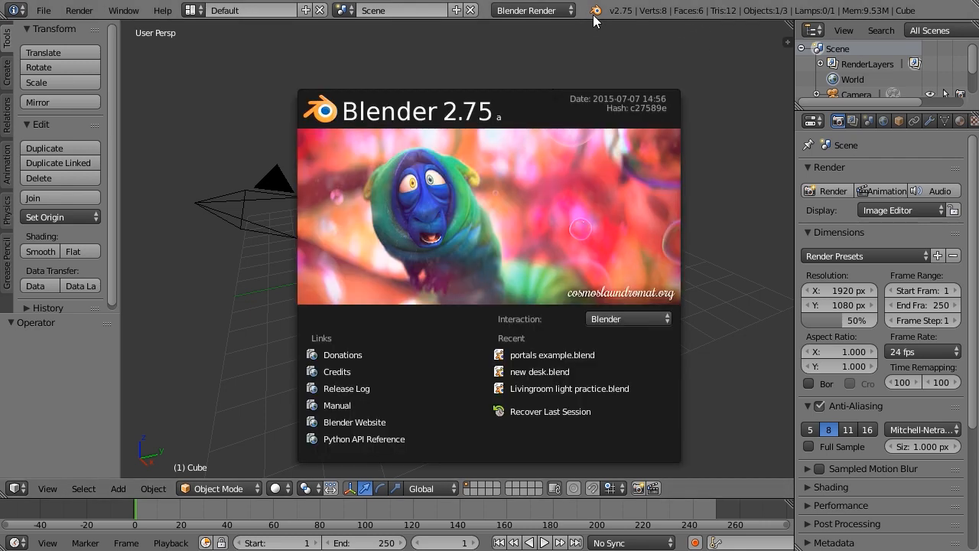
# Step: Dismiss the 2.75 splash so the default cube scene is ready
pyautogui.click(538, 333)
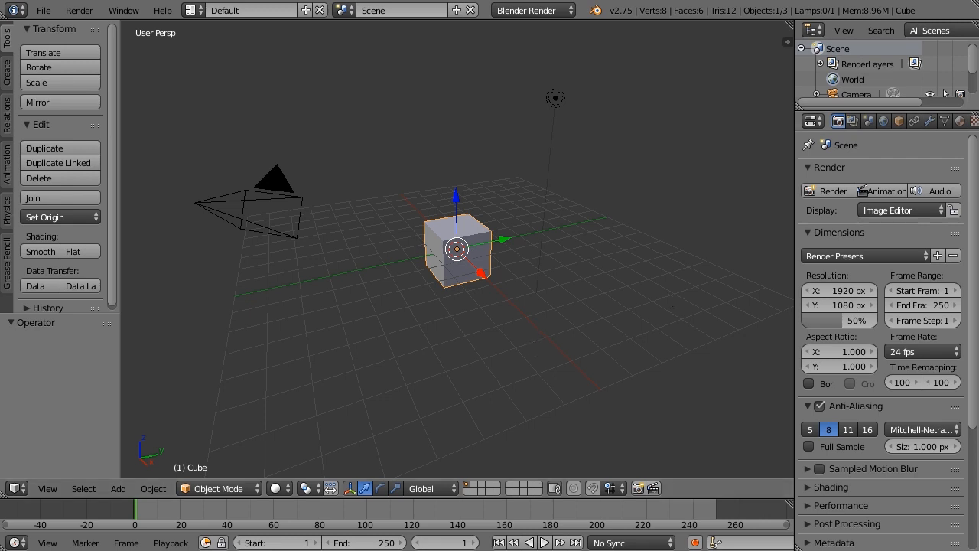
pyautogui.moveTo(972, 107)
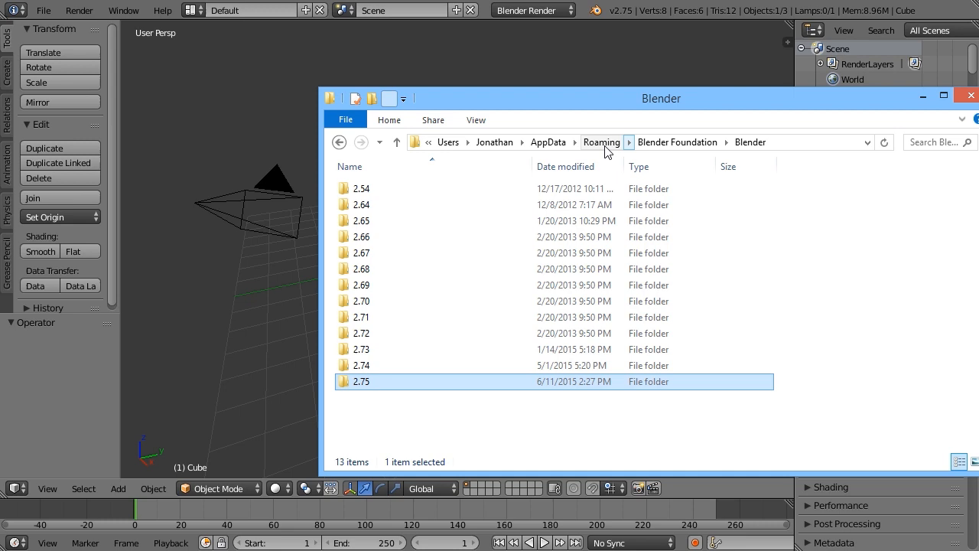
# Step: Show the full Roaming\Blender Foundation\Blender path as text and move the window up
pyautogui.click(643, 142)
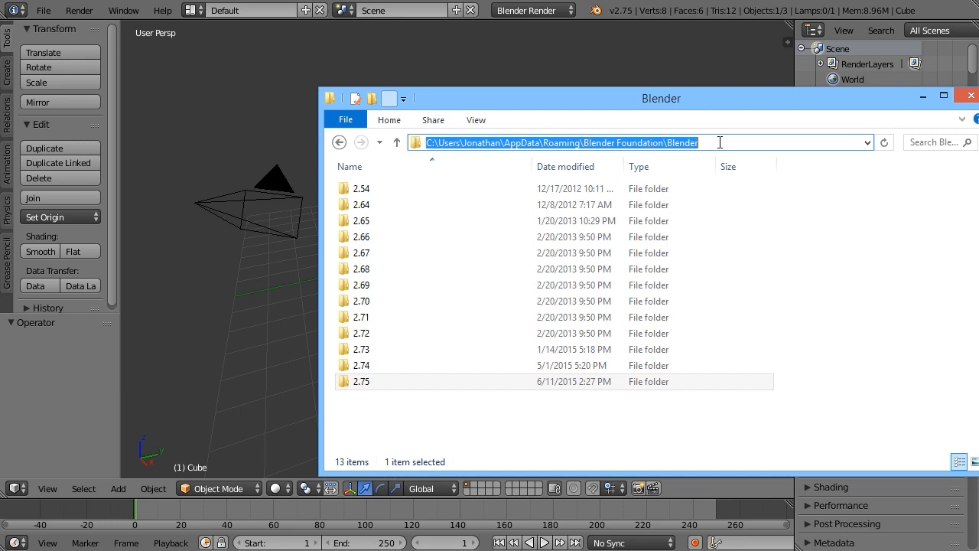
pyautogui.moveTo(661, 98); pyautogui.dragTo(661, 58)
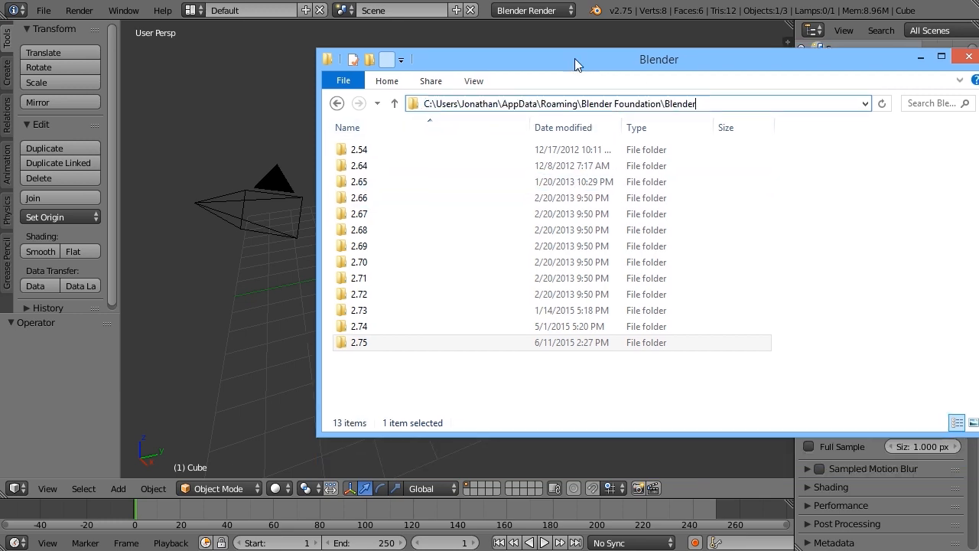
pyautogui.moveTo(429, 376)
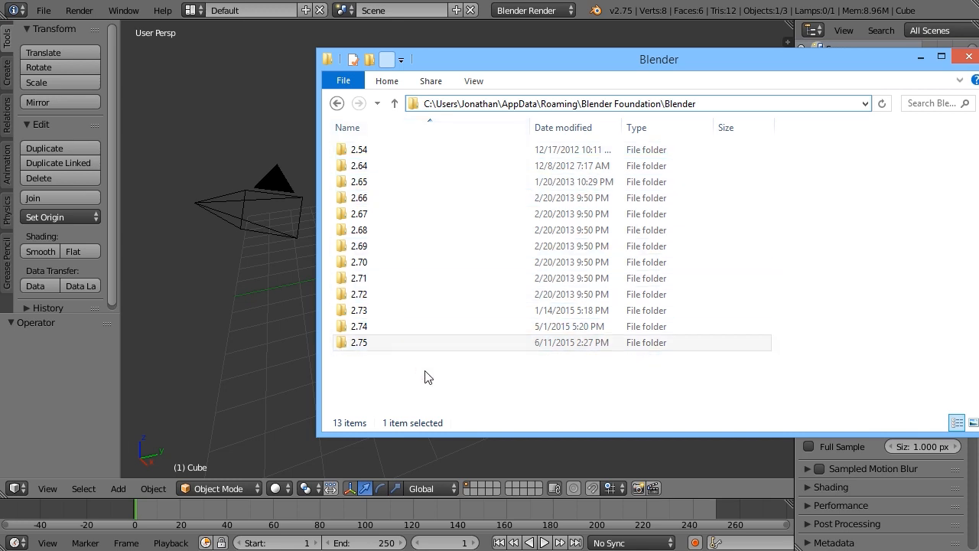
pyautogui.moveTo(410, 352)
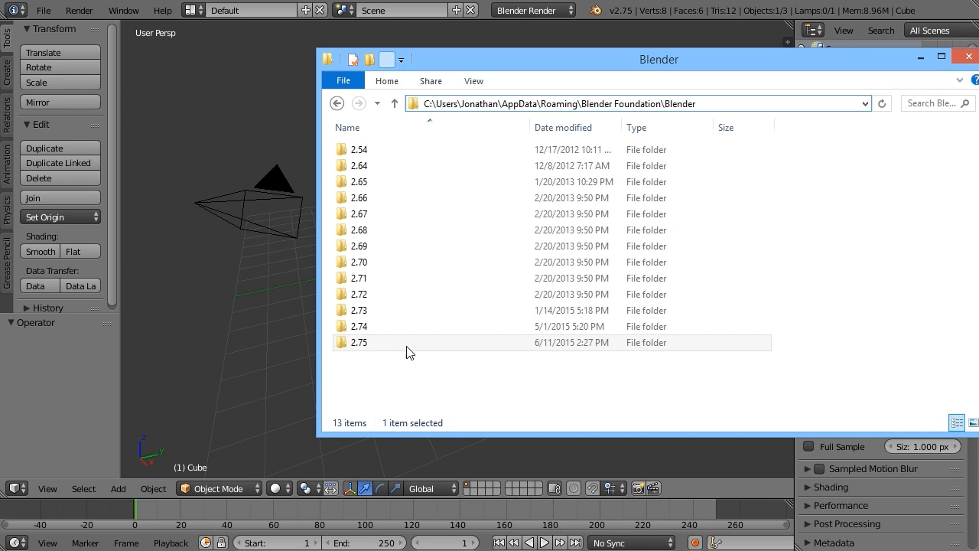
# Step: Select startup.blend and userpref.blend inside the 2.74\config folder for copying
pyautogui.doubleClick(358, 326)
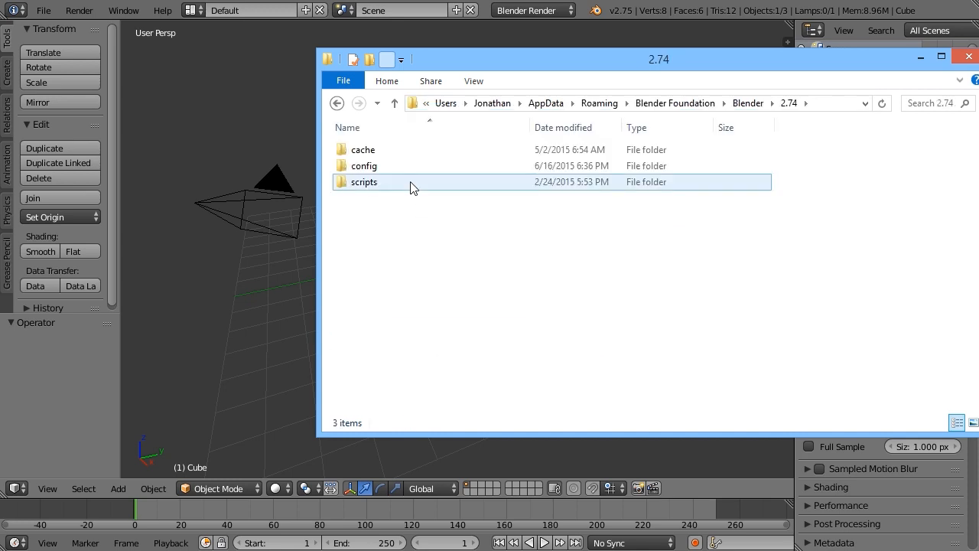
pyautogui.doubleClick(362, 166)
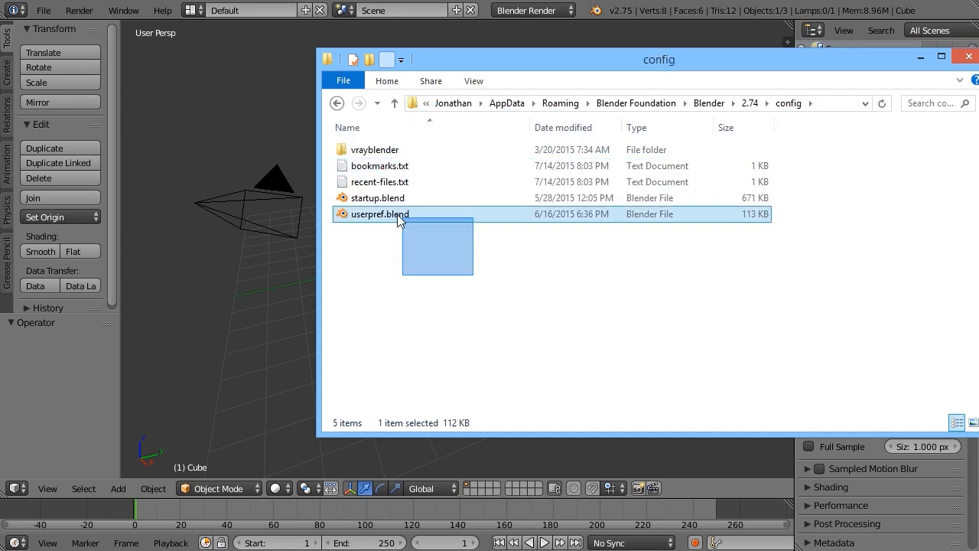
pyautogui.click(377, 197)
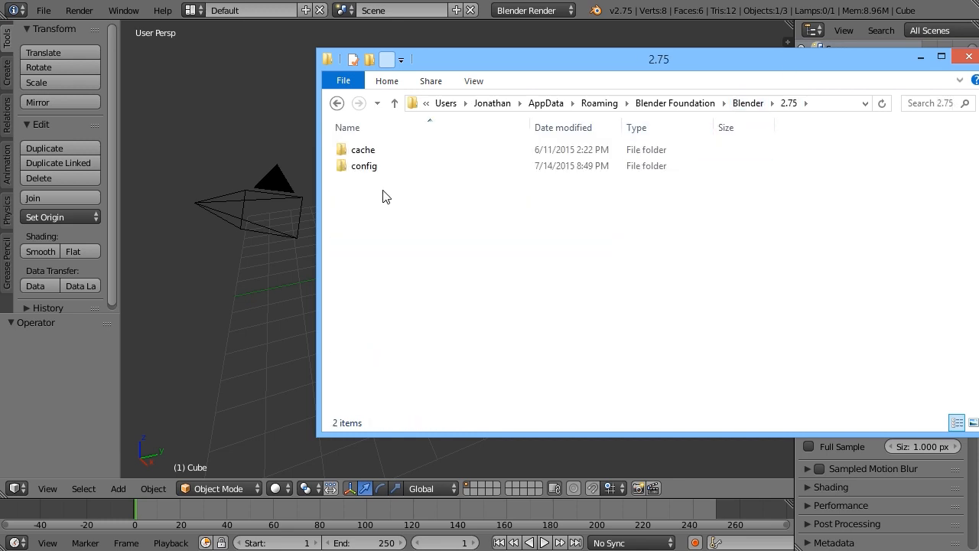
# Step: Paste the copied files into 2.75\config and return to Blender
pyautogui.doubleClick(364, 165)
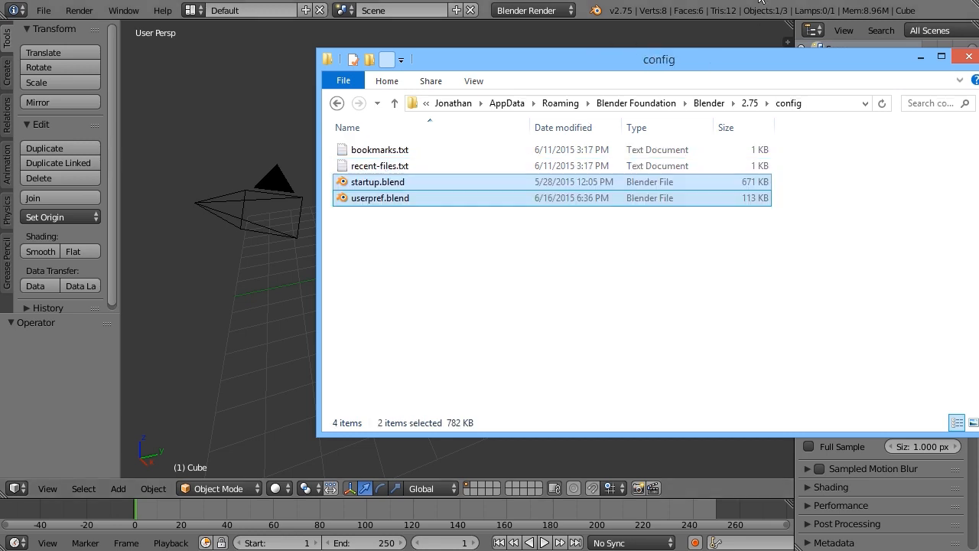
pyautogui.click(42, 10)
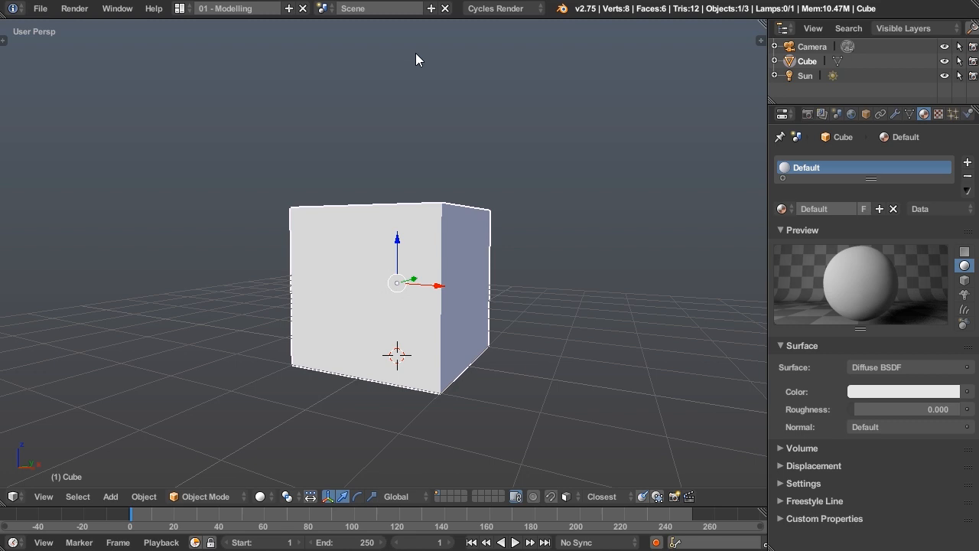
pyautogui.moveTo(462, 436)
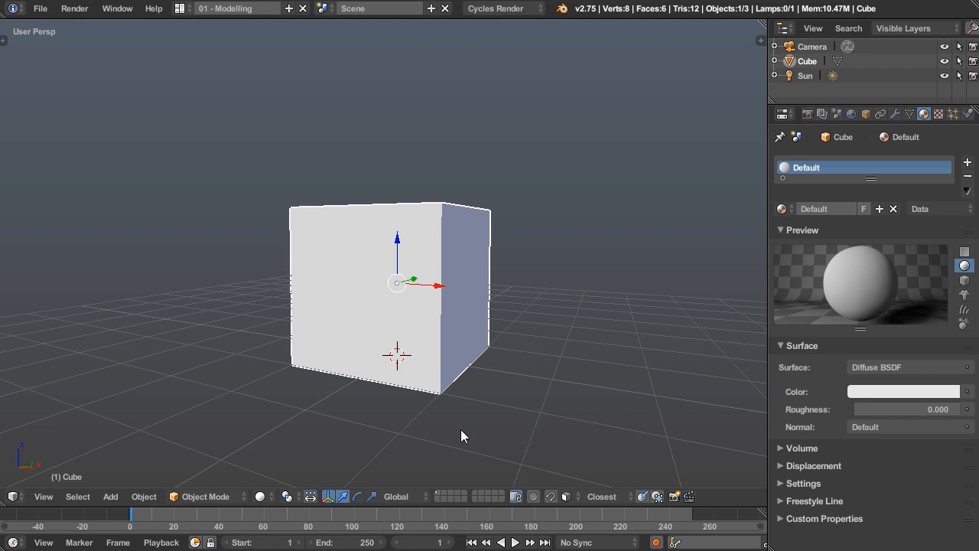